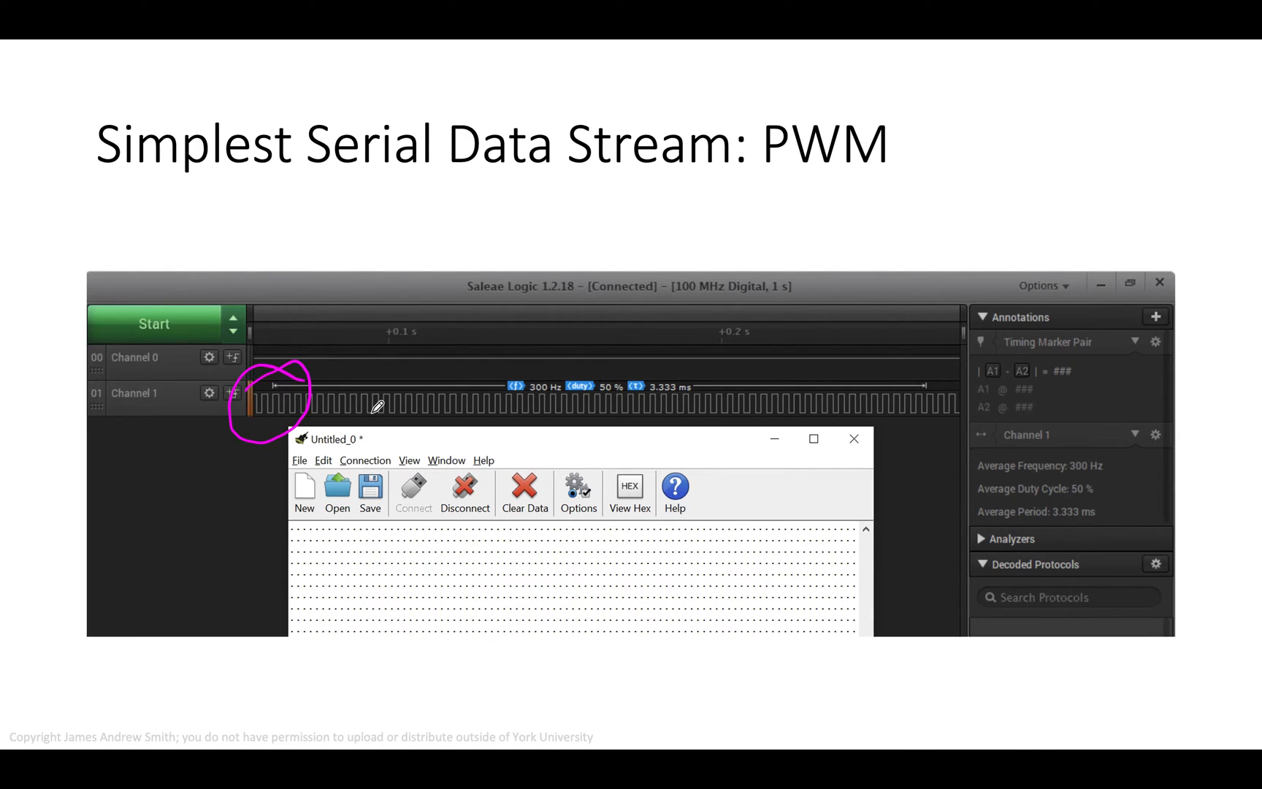
{"action": "mouse_move", "coordinate": [403, 422]}
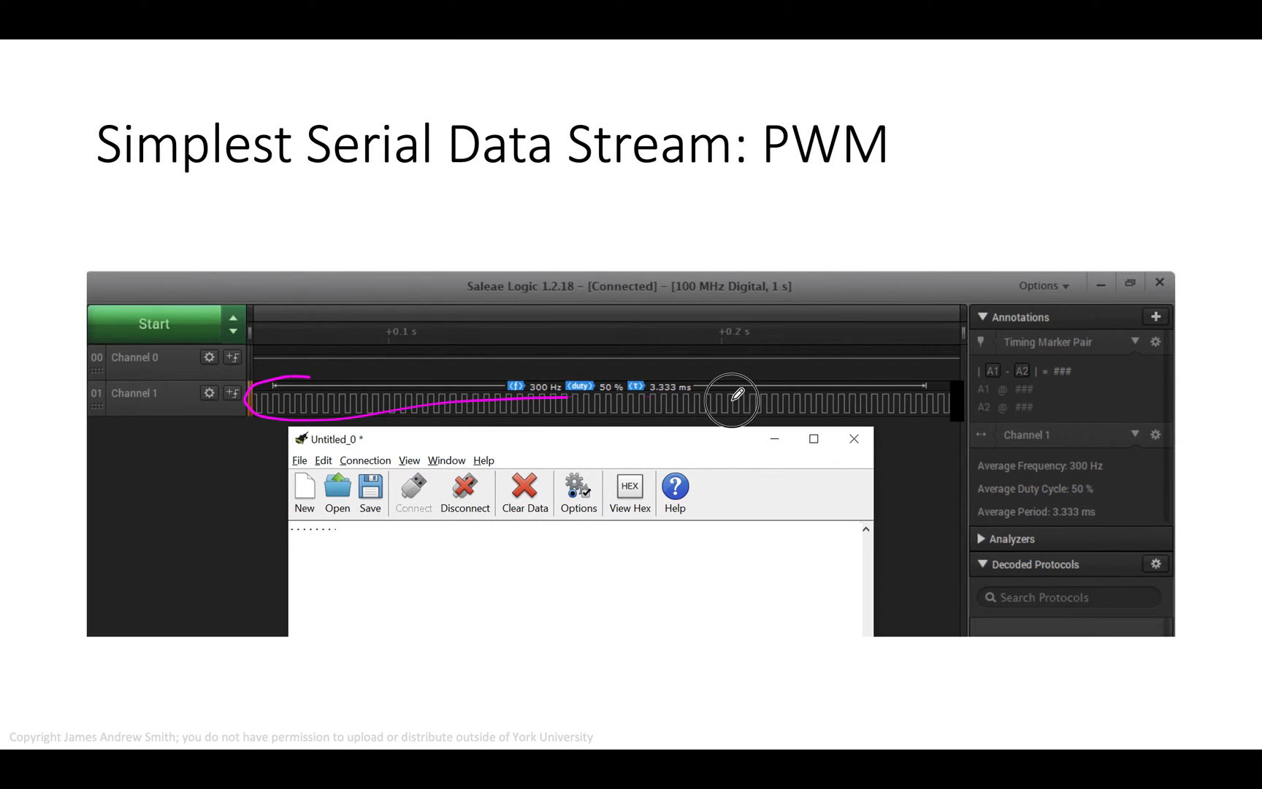
Ink a line tracing the PWM waveform across the first pulse on the slide.
{"action": "left_click_drag", "start_coordinate": [732, 399], "coordinate": [337, 502]}
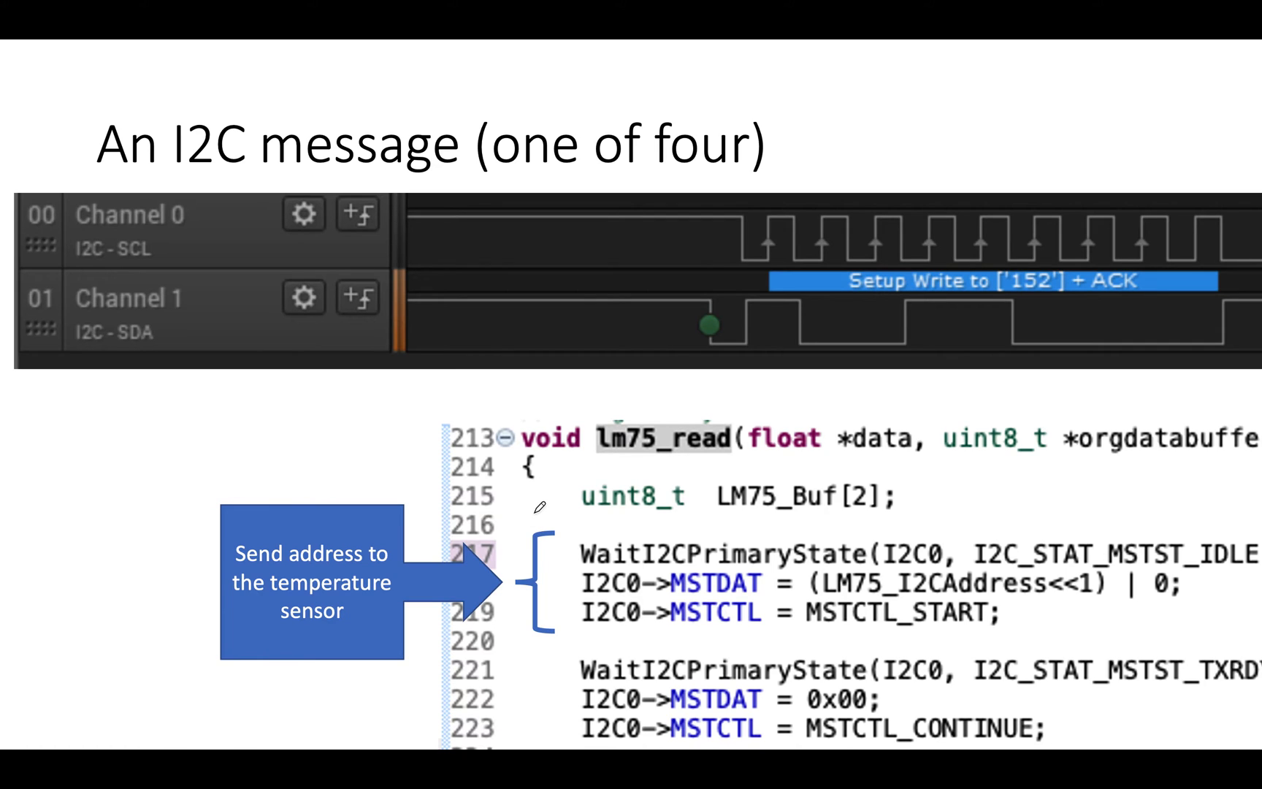
{"action": "mouse_move", "coordinate": [639, 366]}
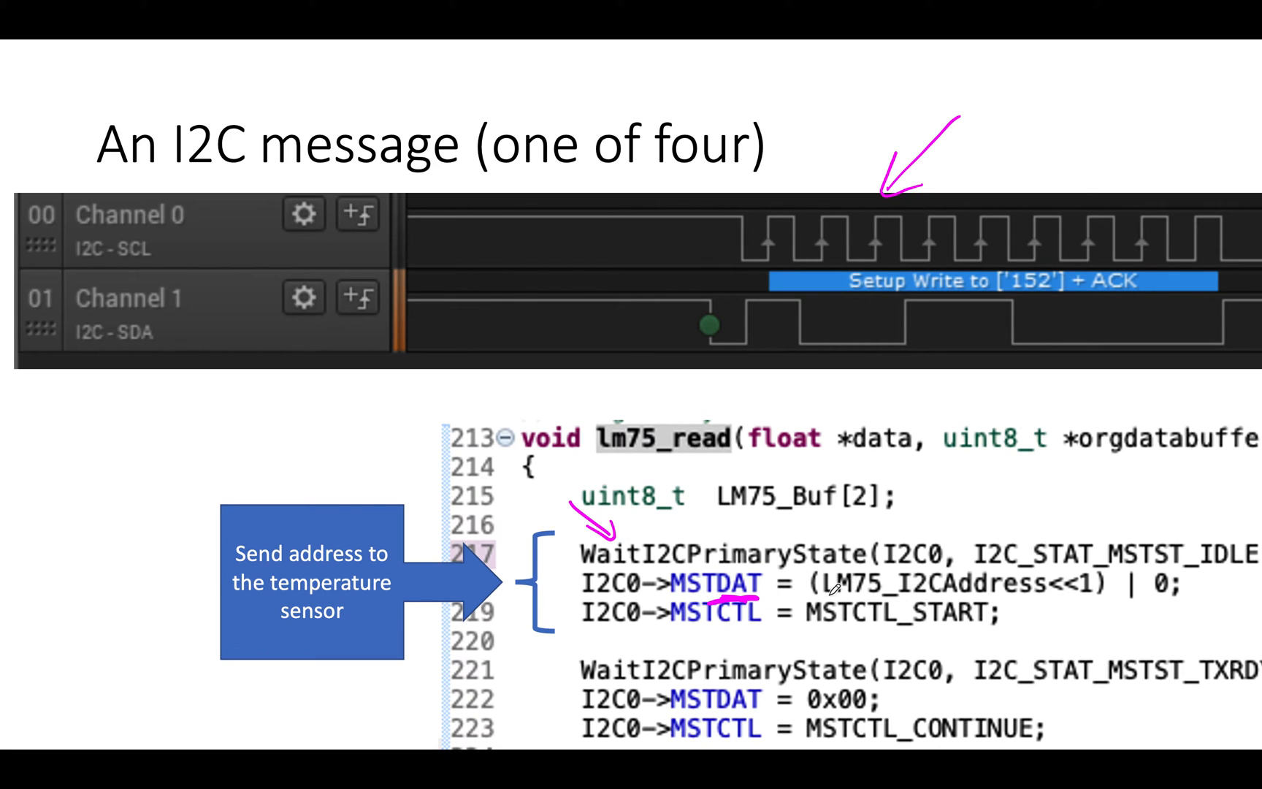
Underline the LM75_I2CAddress and 0 arguments and the MSTCTL_START line in the code.
{"action": "left_click_drag", "start_coordinate": [833, 587], "coordinate": [1022, 587]}
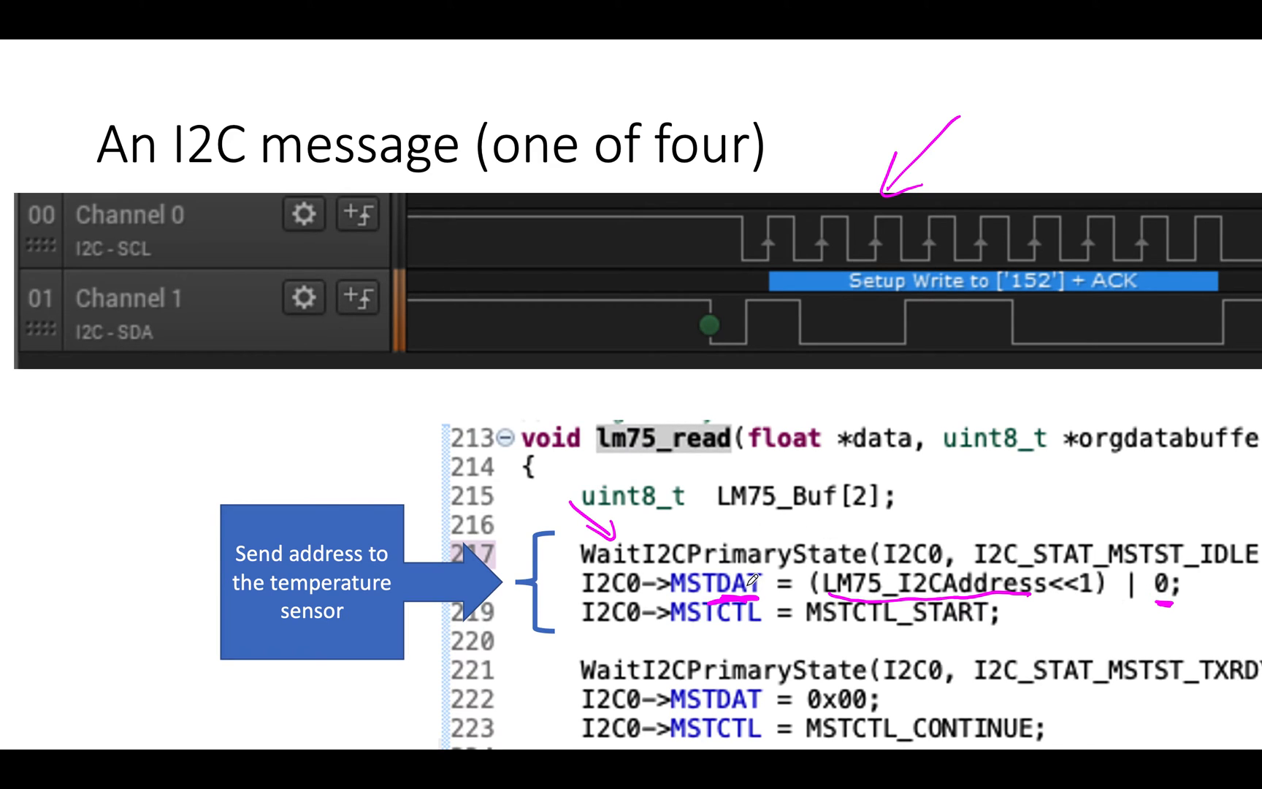
{"action": "mouse_move", "coordinate": [820, 618]}
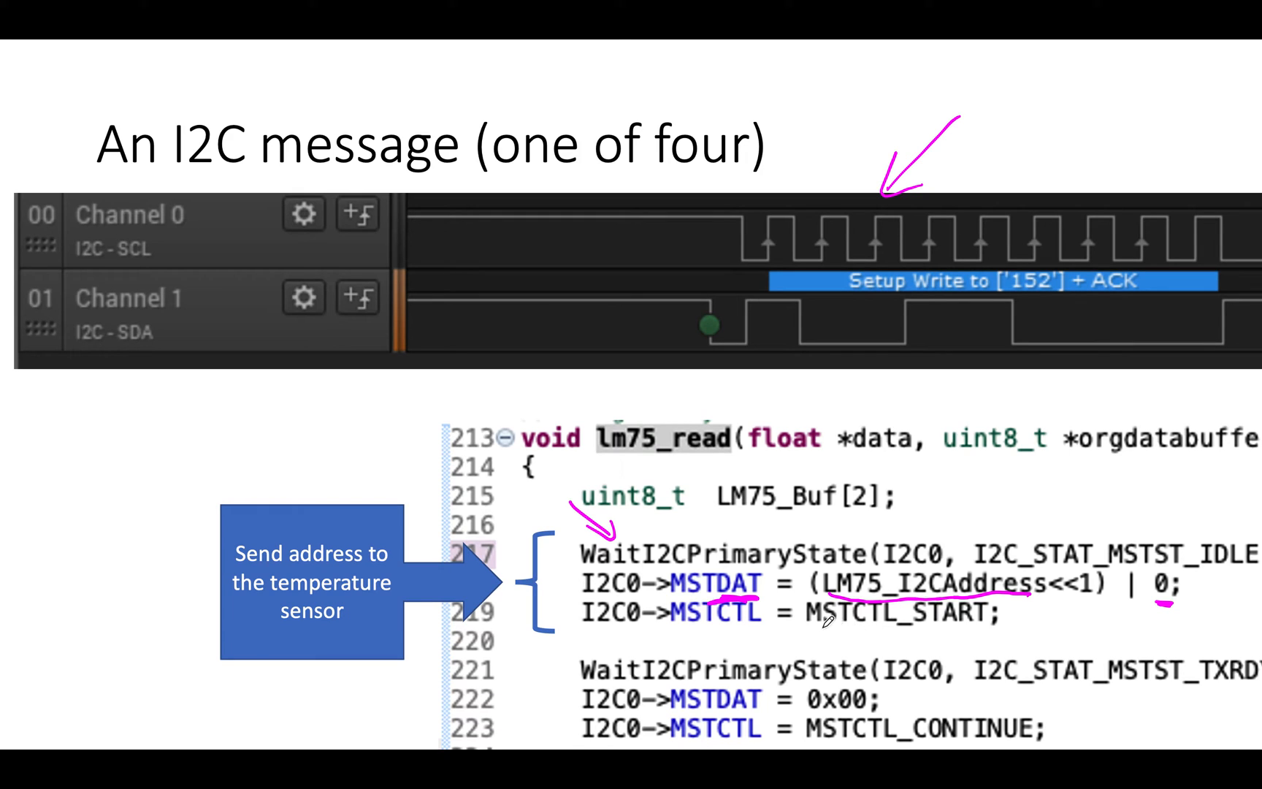
{"action": "left_click_drag", "start_coordinate": [813, 624], "coordinate": [998, 621]}
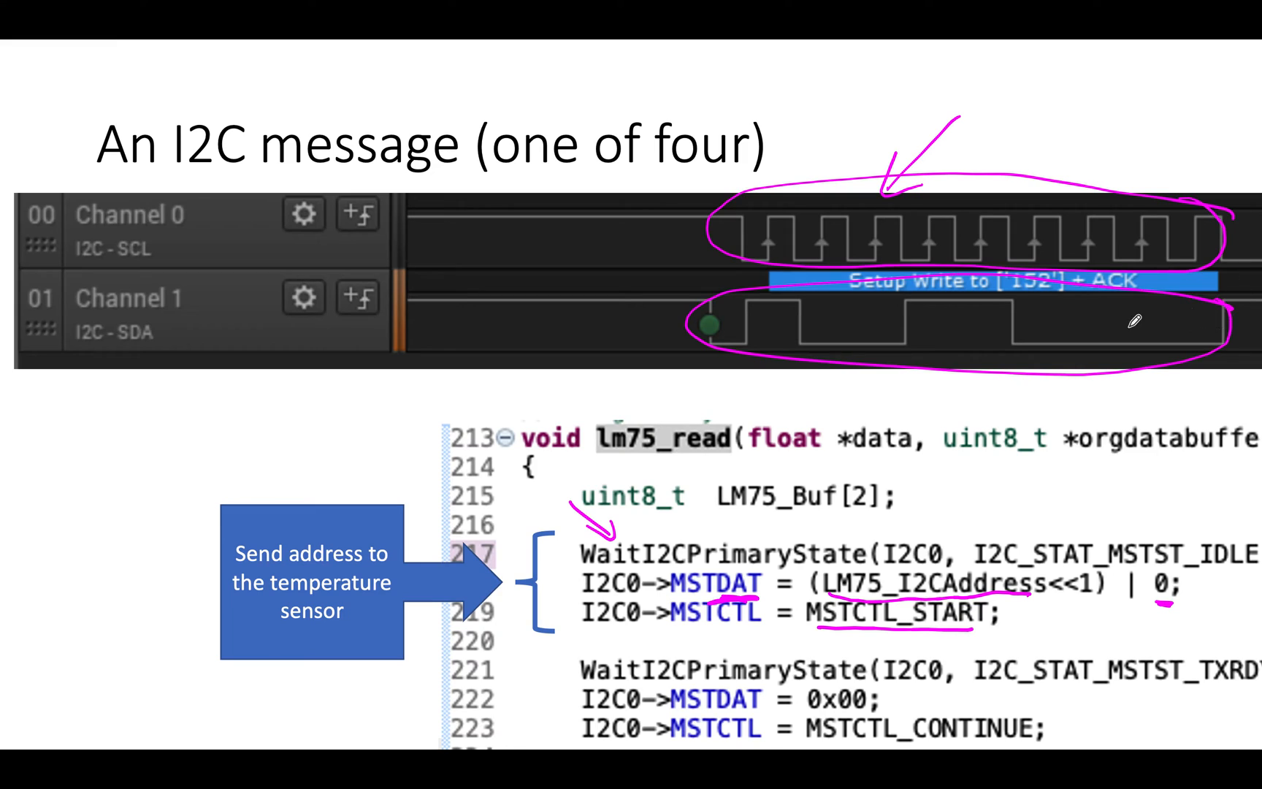
{"action": "mouse_move", "coordinate": [1006, 309]}
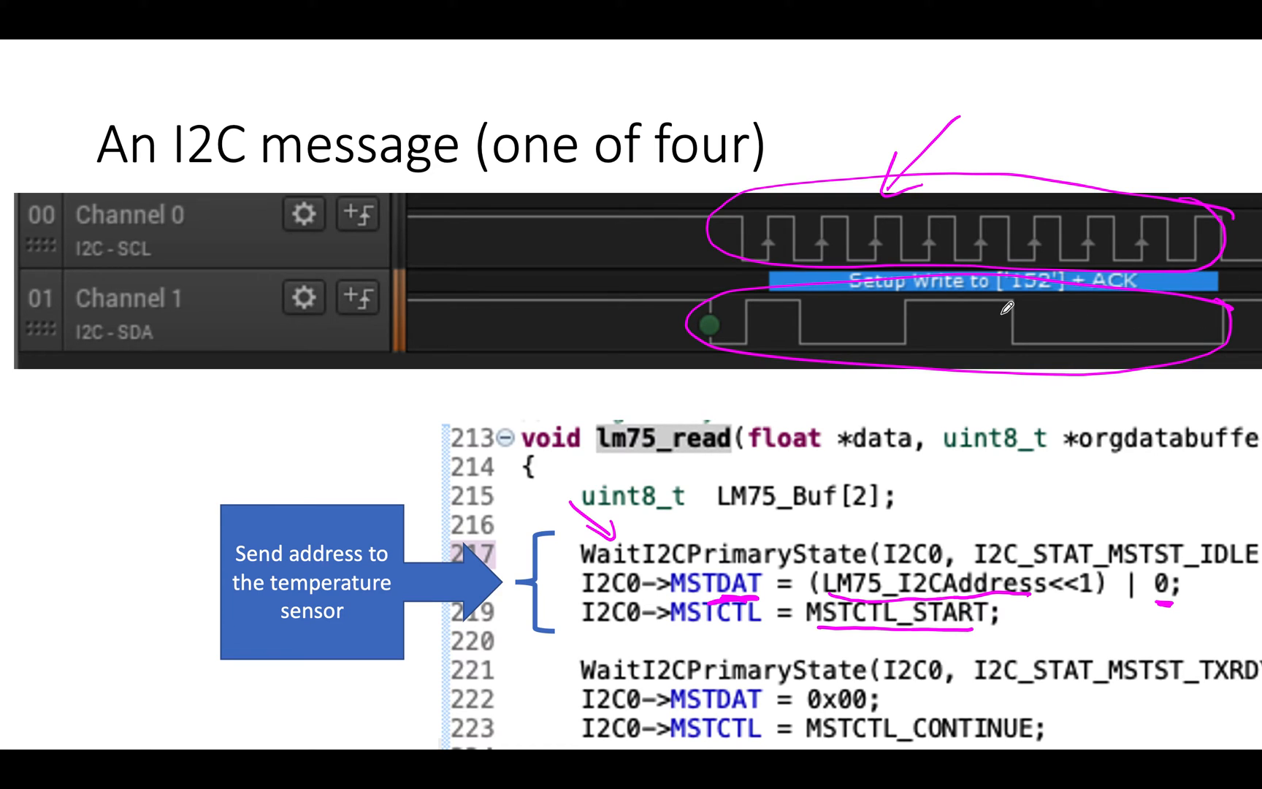
{"action": "mouse_move", "coordinate": [1208, 334]}
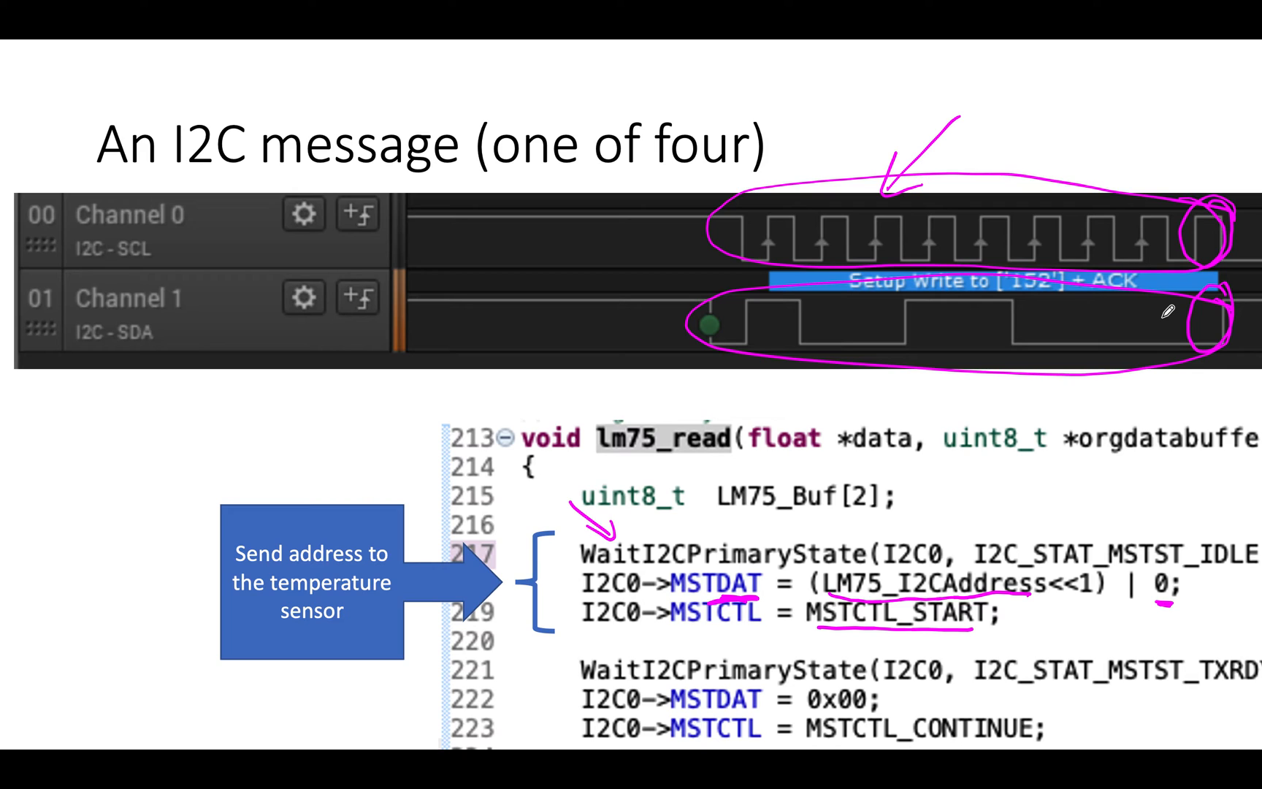
On the two-of-four slide, circle the Channel 0 clock pulses, mark the zero data bits and circle the SDA label.
{"action": "key", "text": "Right"}
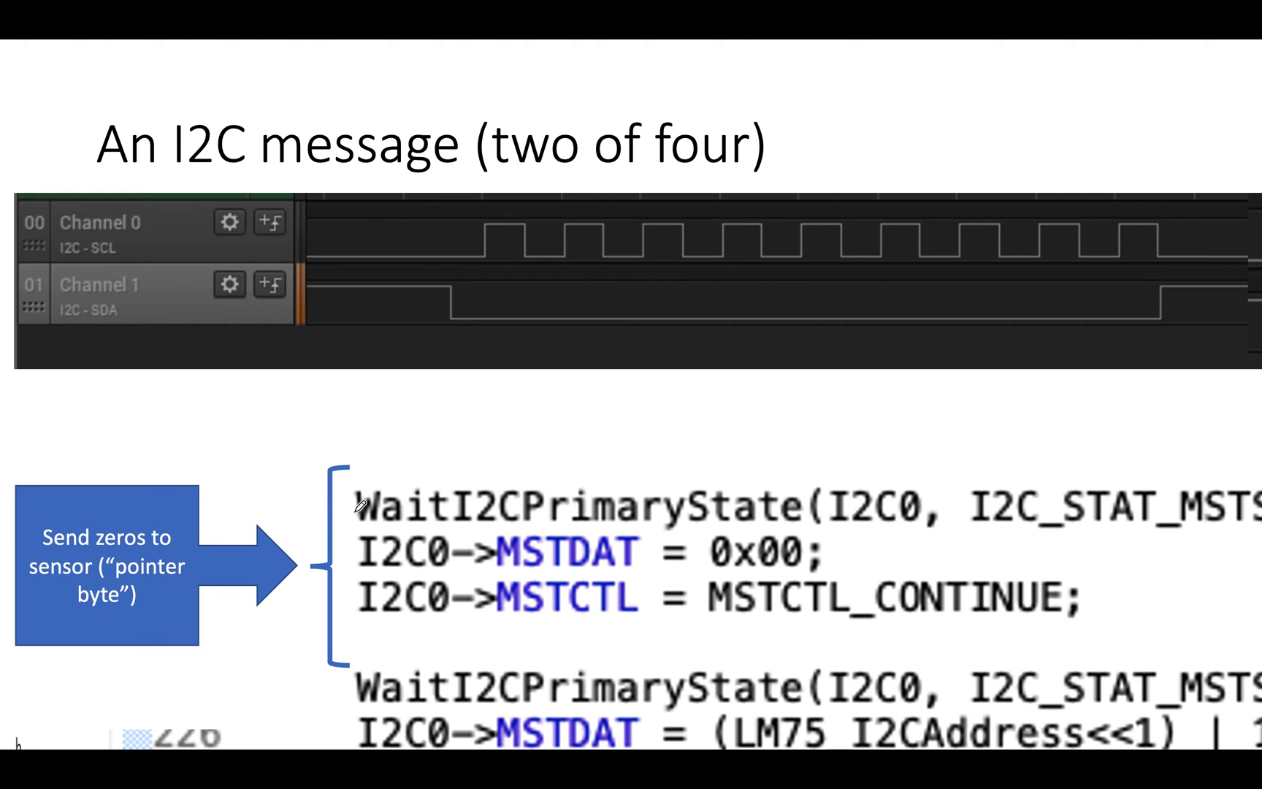
{"action": "mouse_move", "coordinate": [463, 208]}
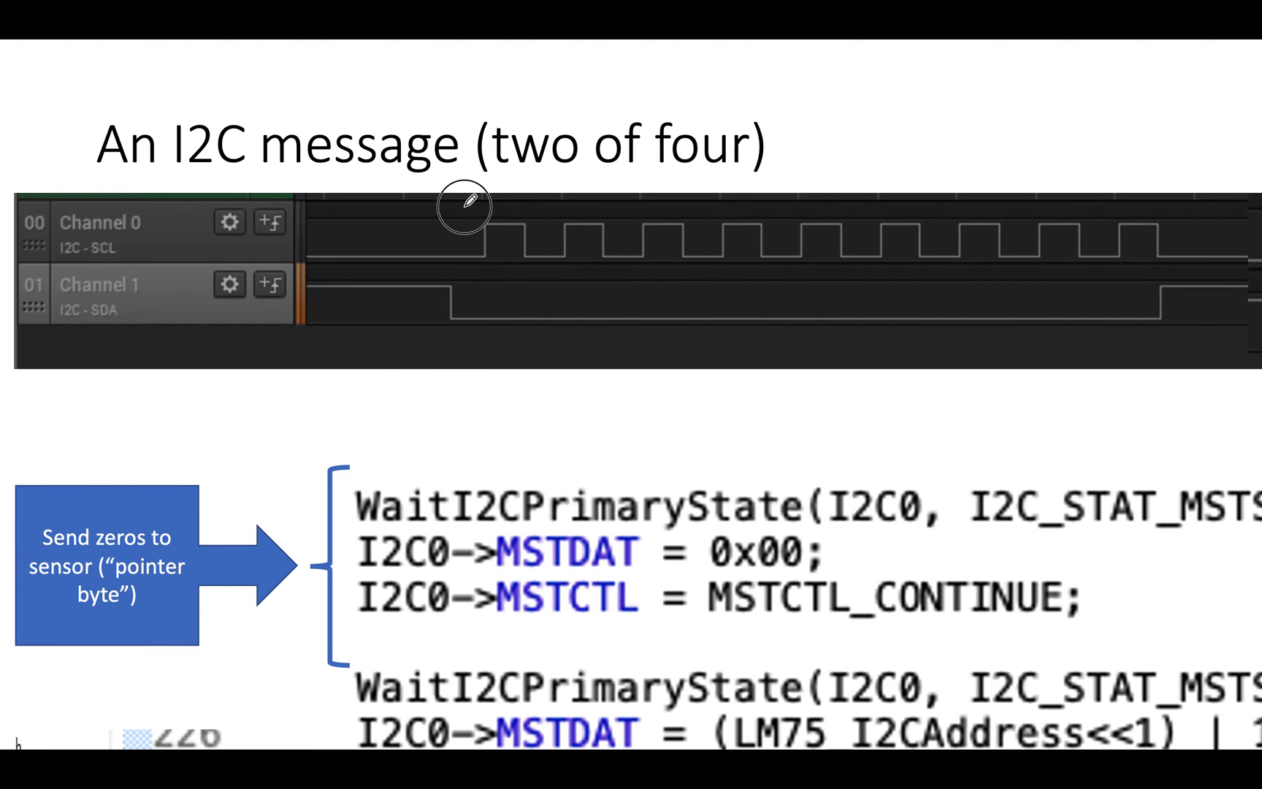
{"action": "left_click_drag", "start_coordinate": [463, 212], "coordinate": [1199, 261]}
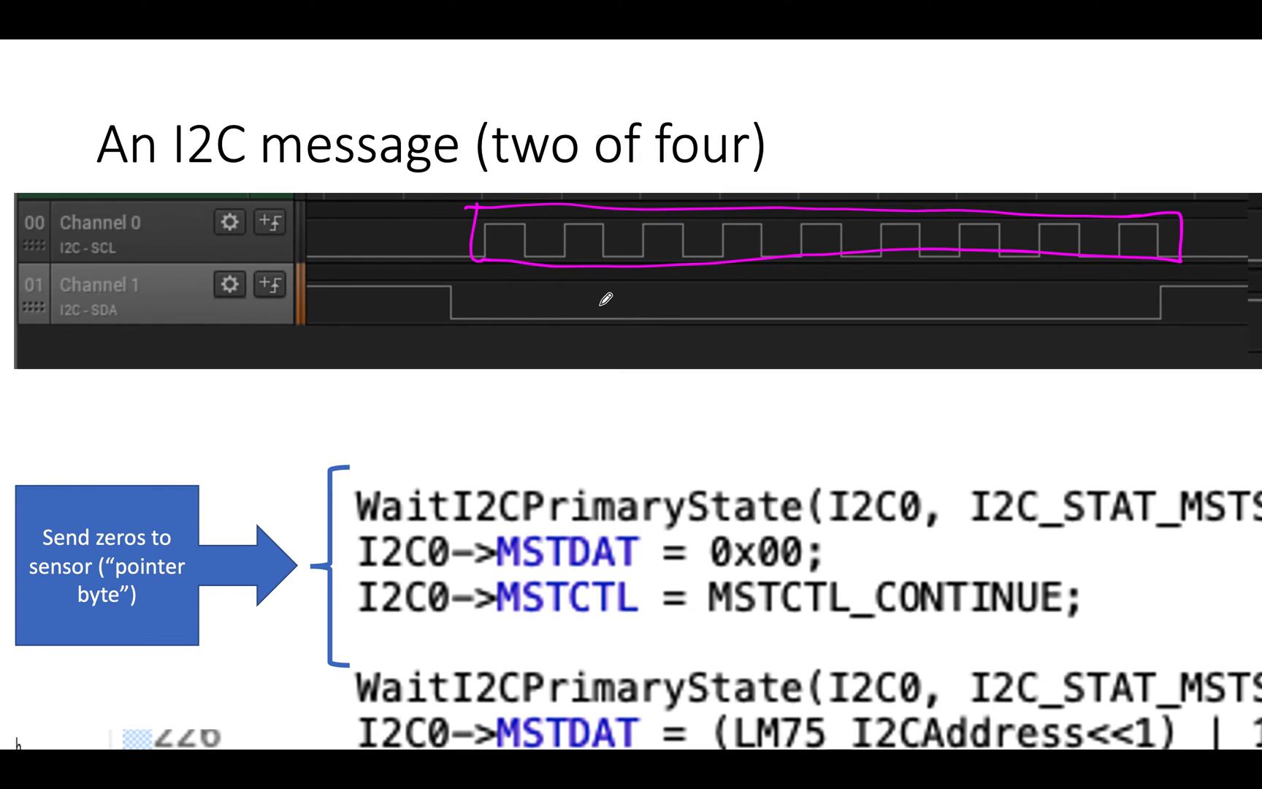
{"action": "left_click_drag", "start_coordinate": [571, 303], "coordinate": [720, 290]}
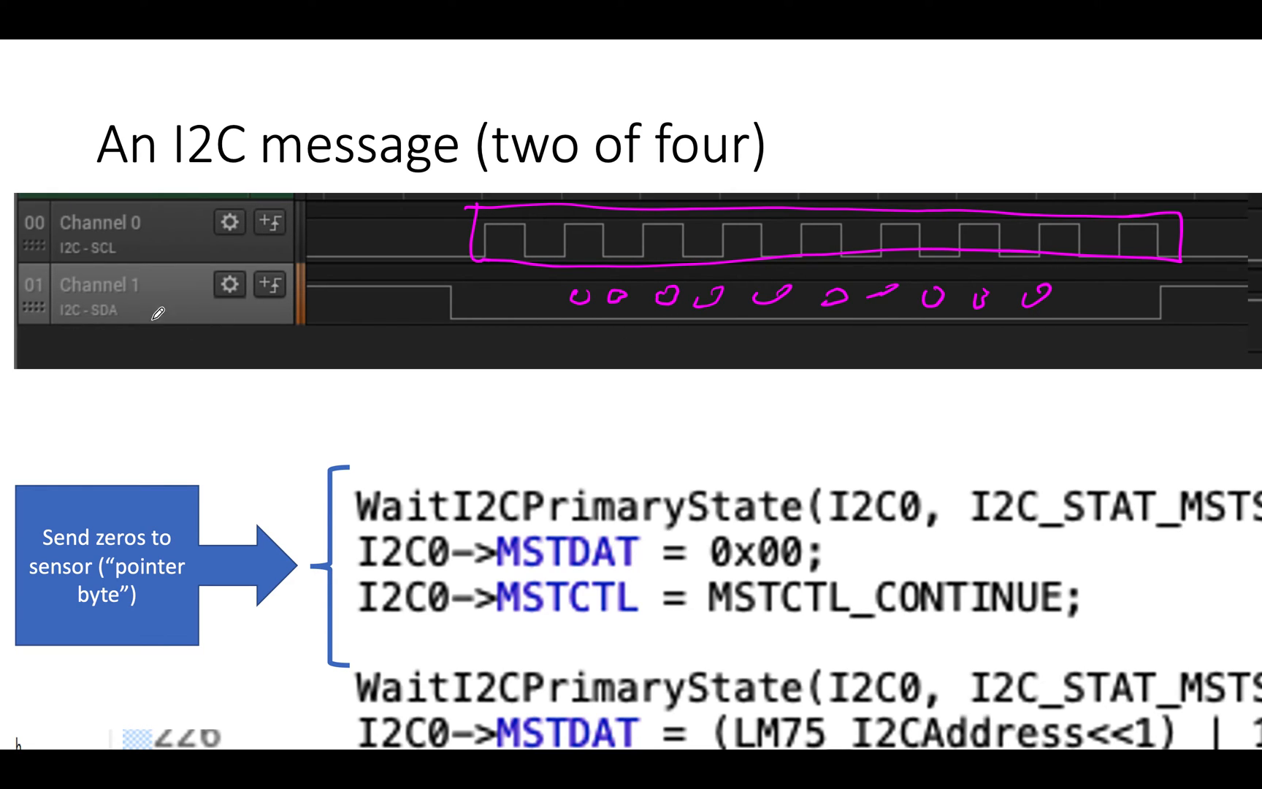
{"action": "left_click_drag", "start_coordinate": [81, 289], "coordinate": [145, 321]}
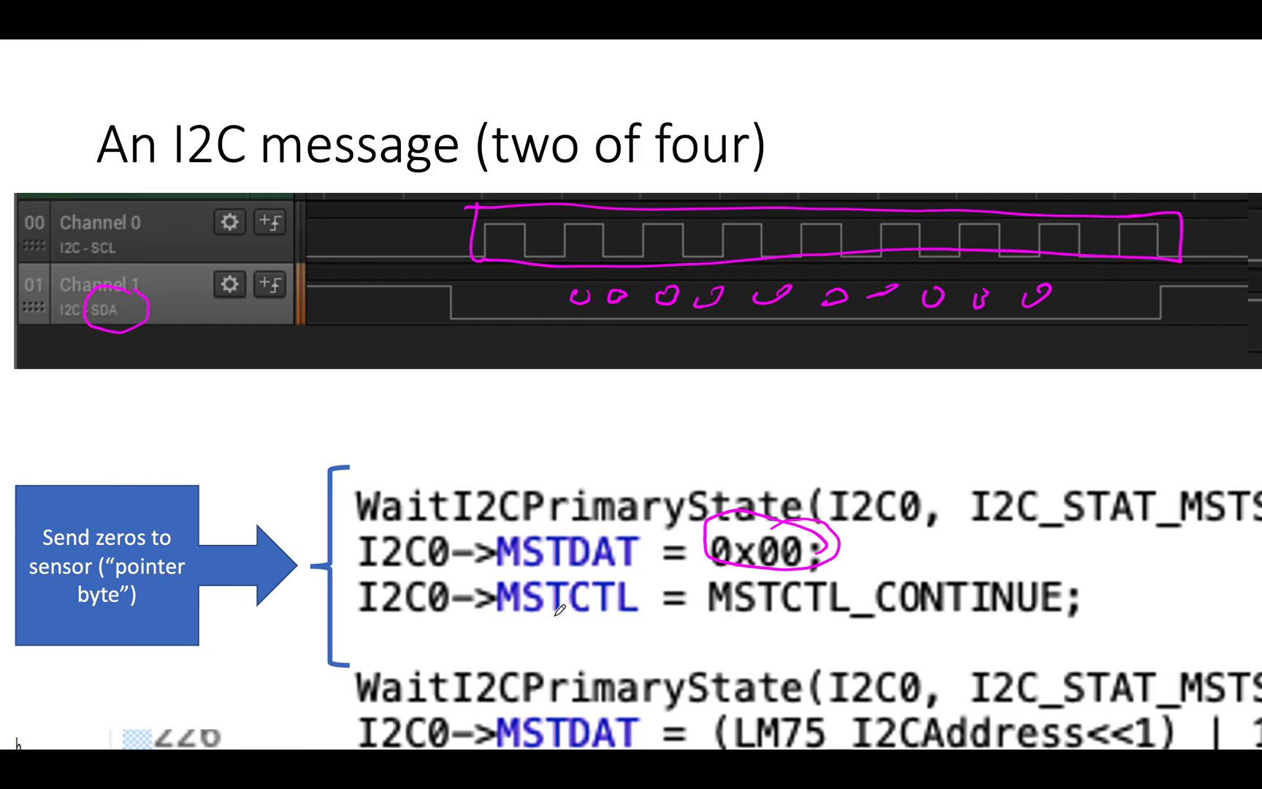
Circle the 0x00 value and mark the pointer-byte code lines.
{"action": "left_click_drag", "start_coordinate": [555, 616], "coordinate": [636, 619]}
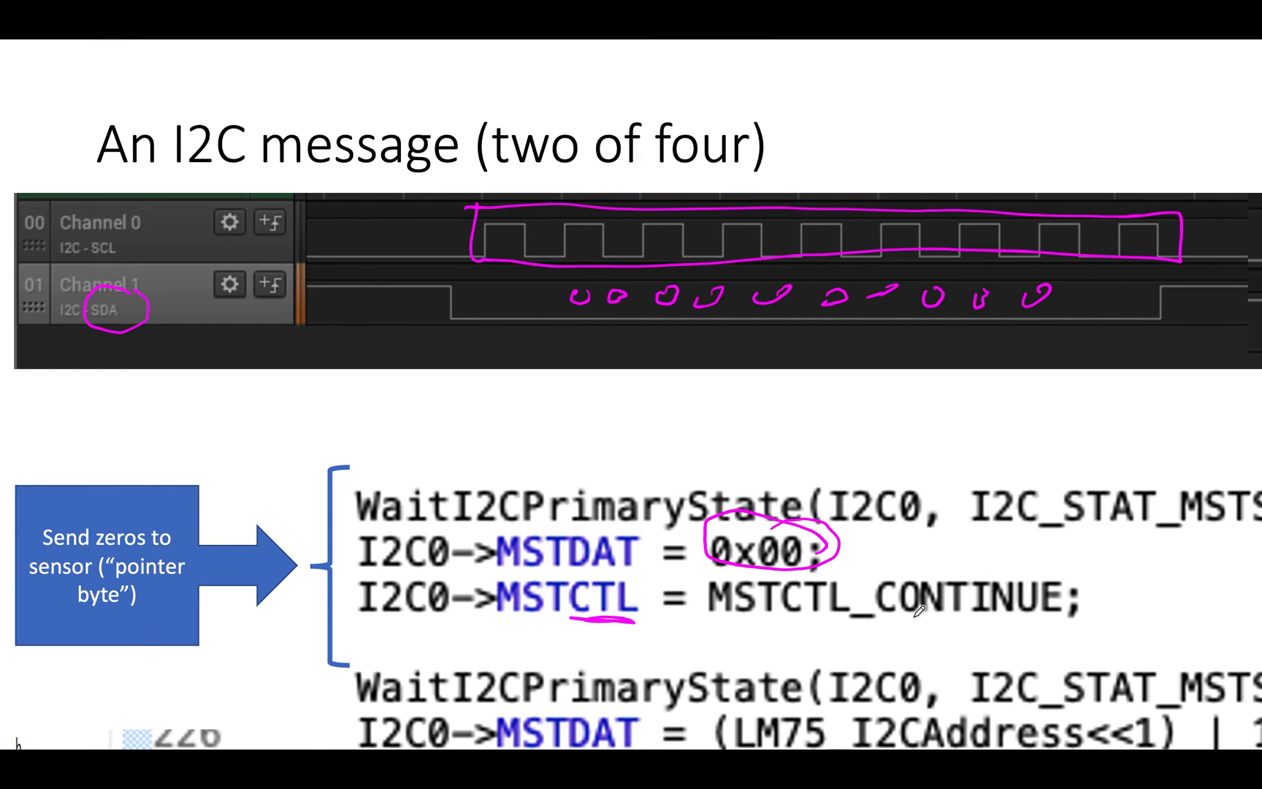
{"action": "left_click_drag", "start_coordinate": [857, 628], "coordinate": [977, 610]}
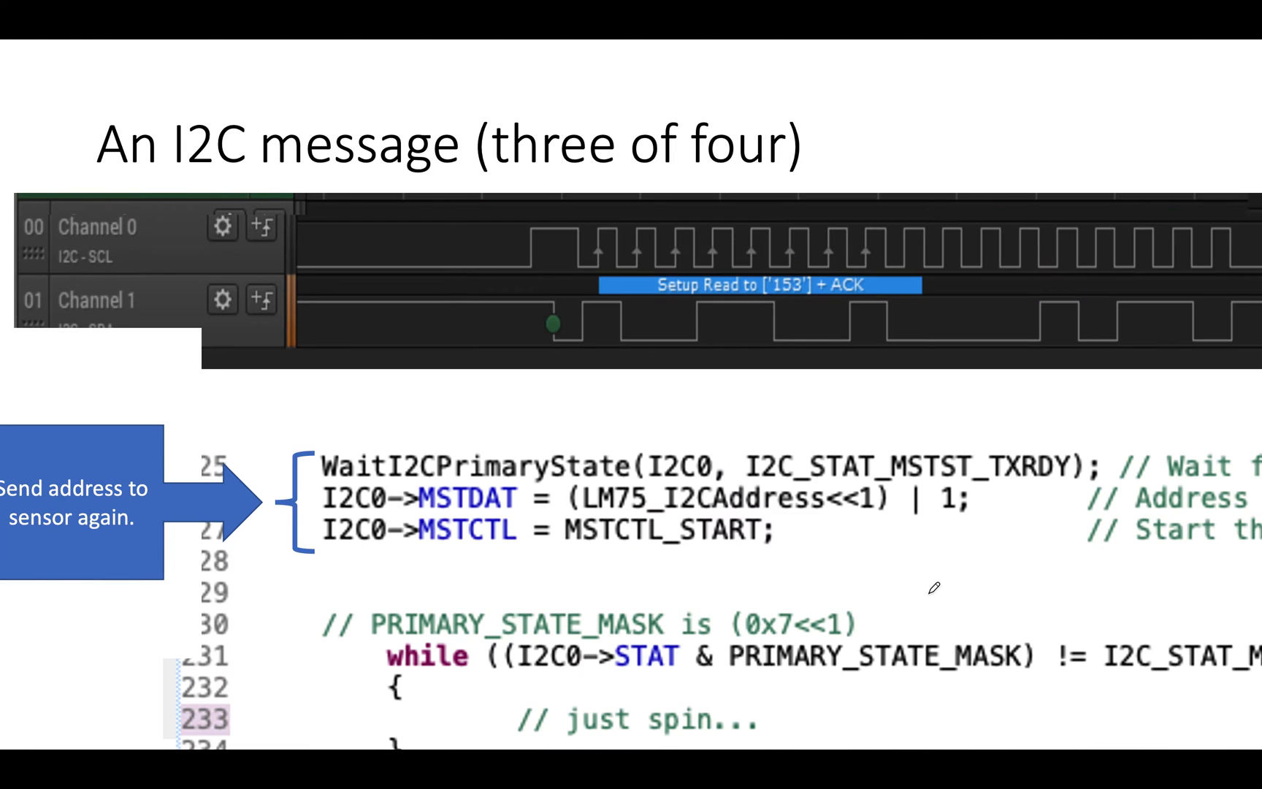
Underline LM75_I2CAddress in the address line, then advance to the four-of-four part 1 slide.
{"action": "left_click_drag", "start_coordinate": [679, 509], "coordinate": [819, 513]}
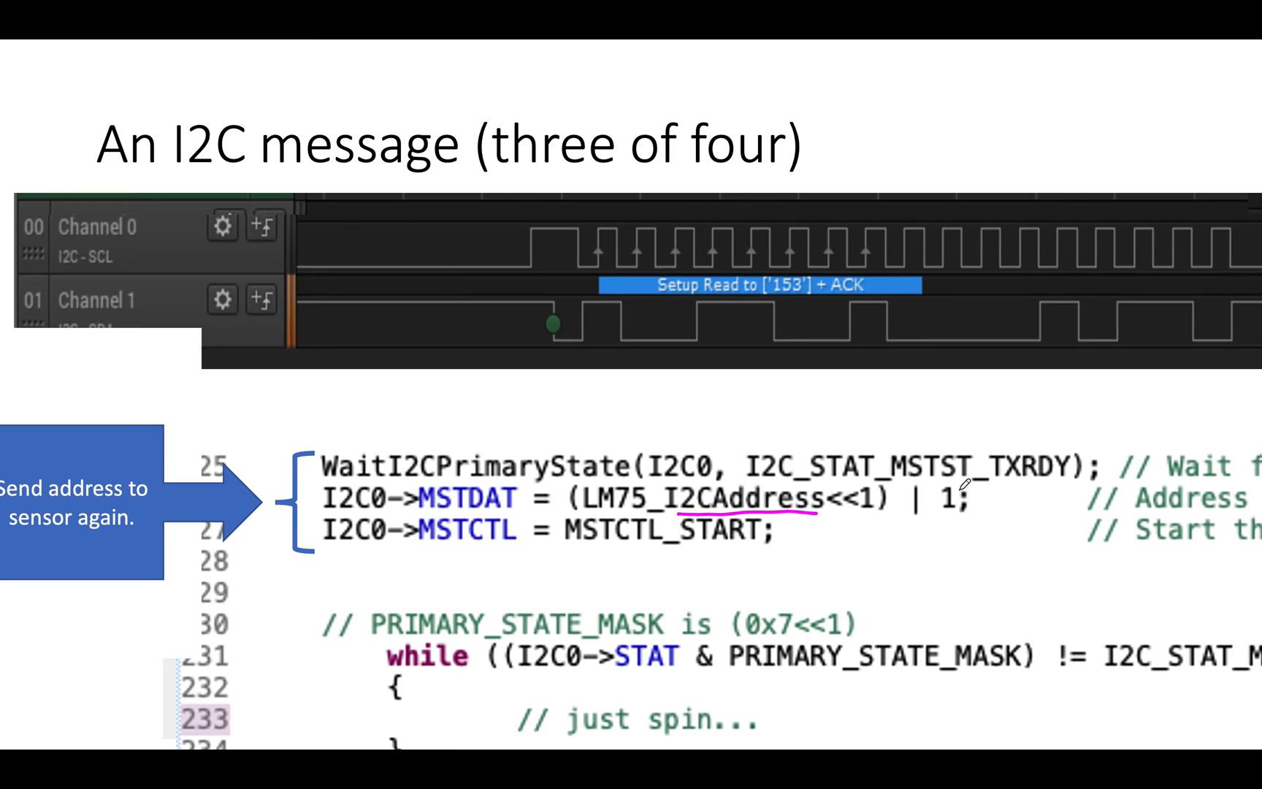
{"action": "key", "text": "Right"}
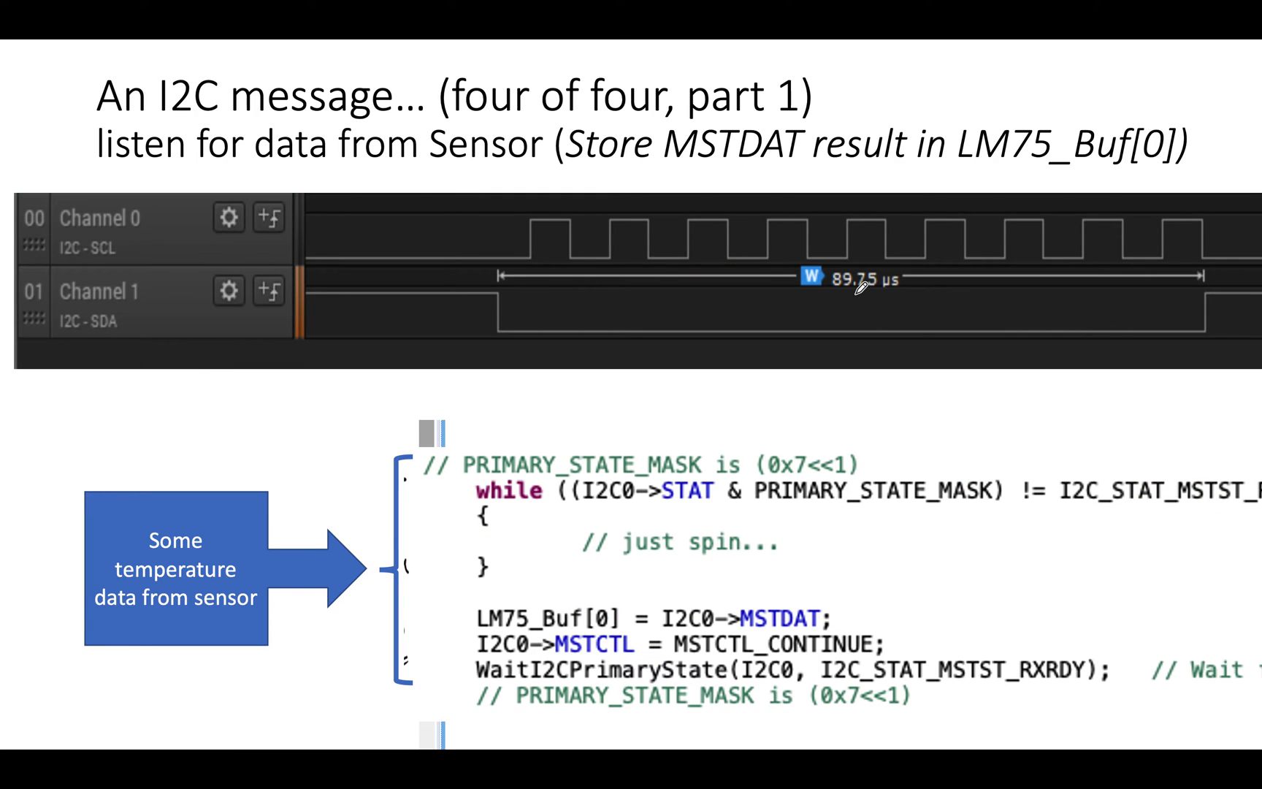
{"action": "mouse_move", "coordinate": [580, 515]}
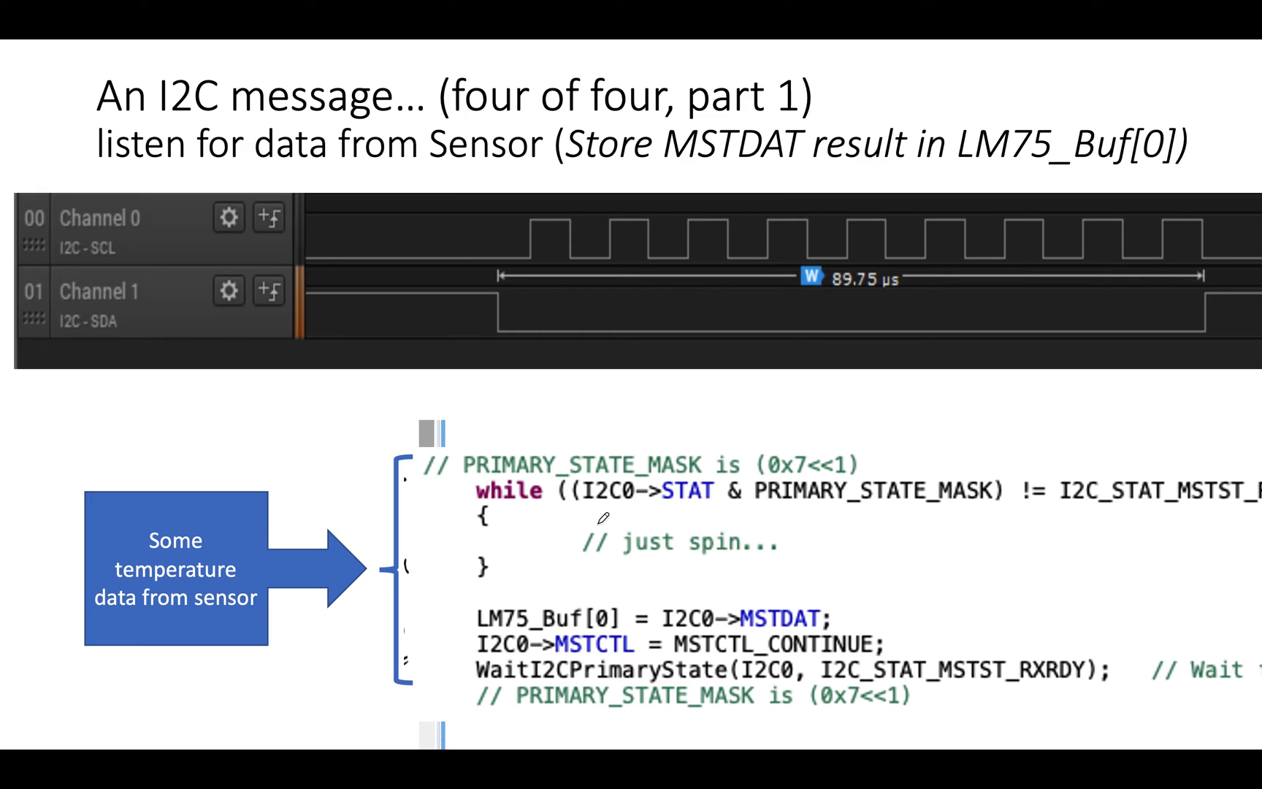
{"action": "mouse_move", "coordinate": [776, 334]}
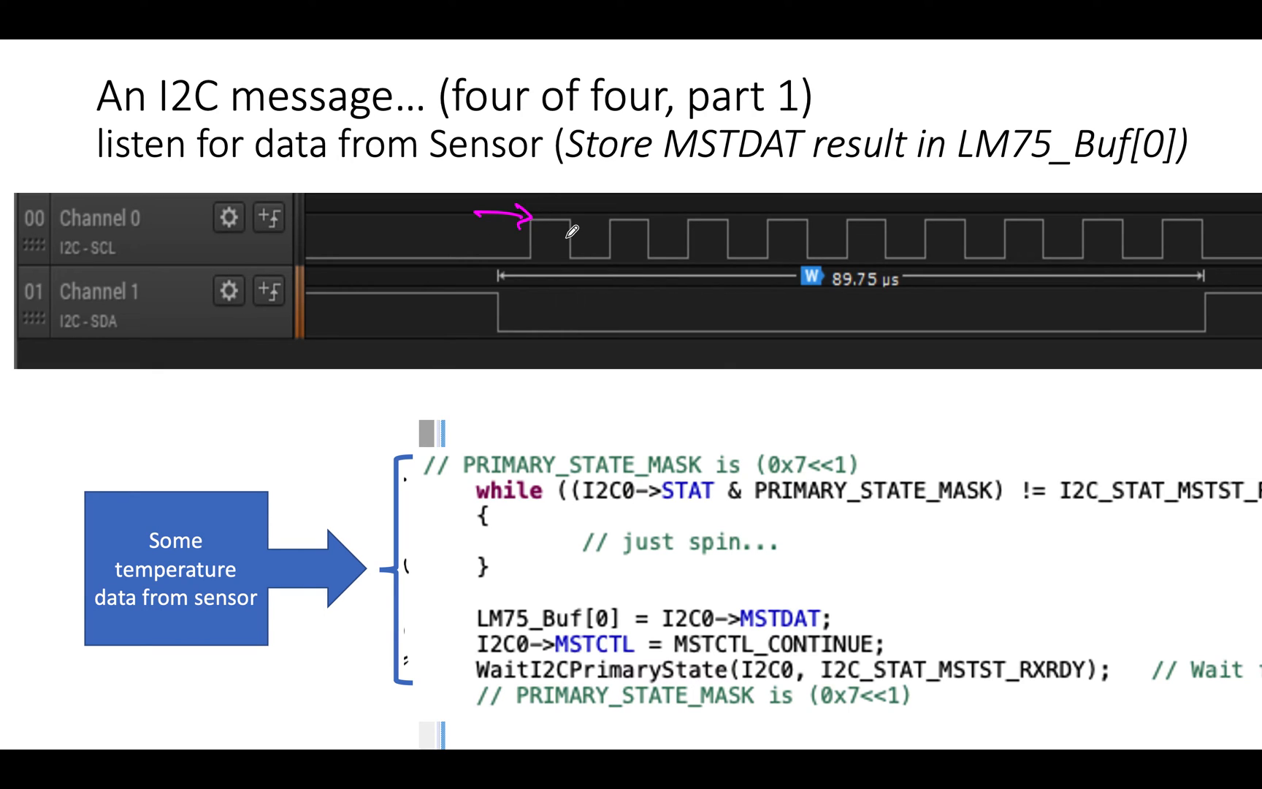
{"action": "mouse_move", "coordinate": [708, 327]}
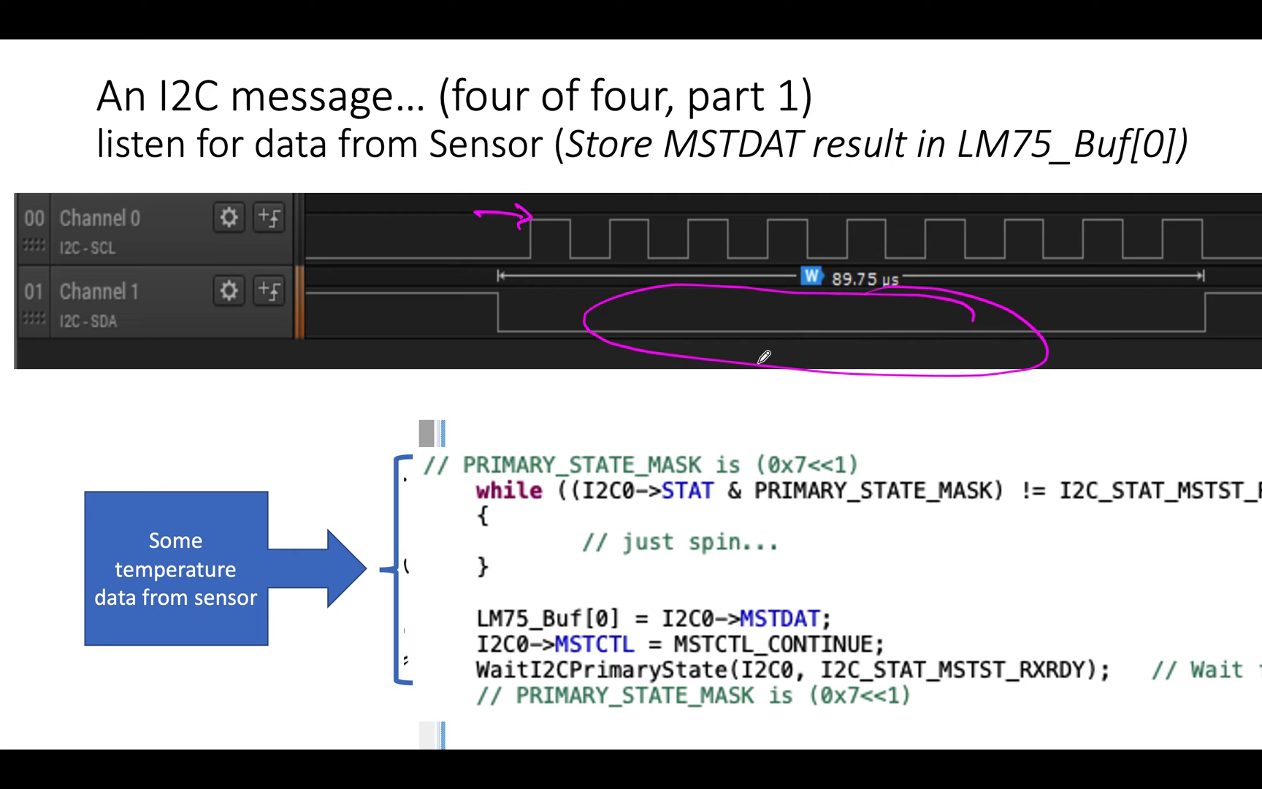
Advance to the four-of-four part 2 slide.
{"action": "key", "text": "right"}
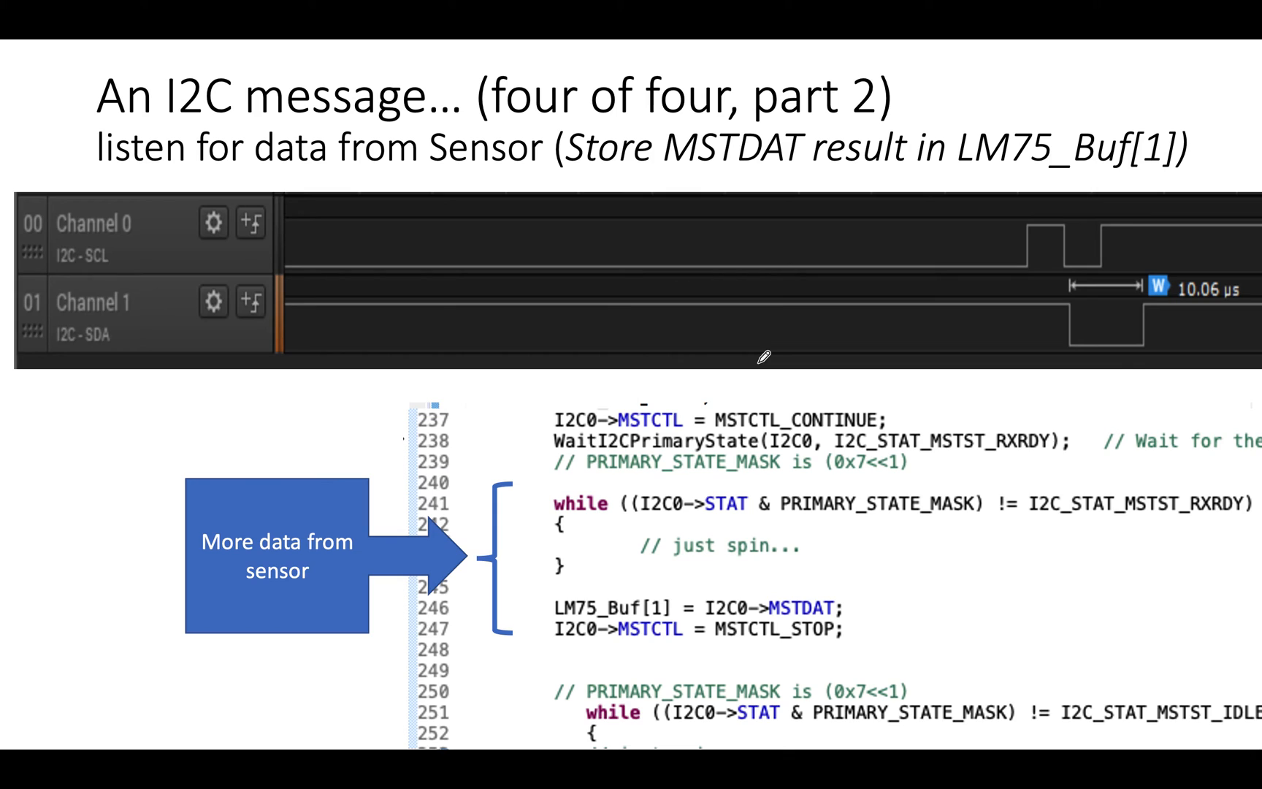
{"action": "mouse_move", "coordinate": [983, 206]}
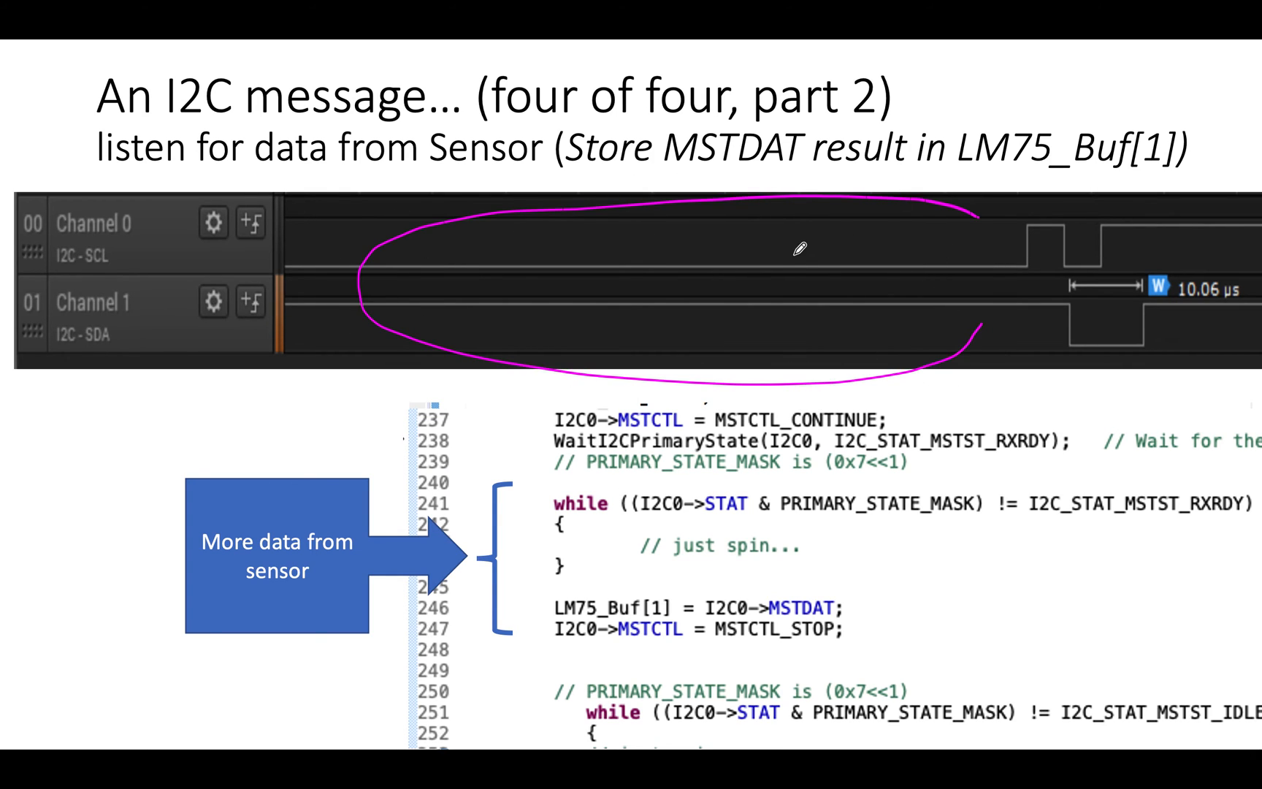
Circle the empty idle stretch spanning both SCL and SDA channels.
{"action": "left_click_drag", "start_coordinate": [688, 238], "coordinate": [773, 298]}
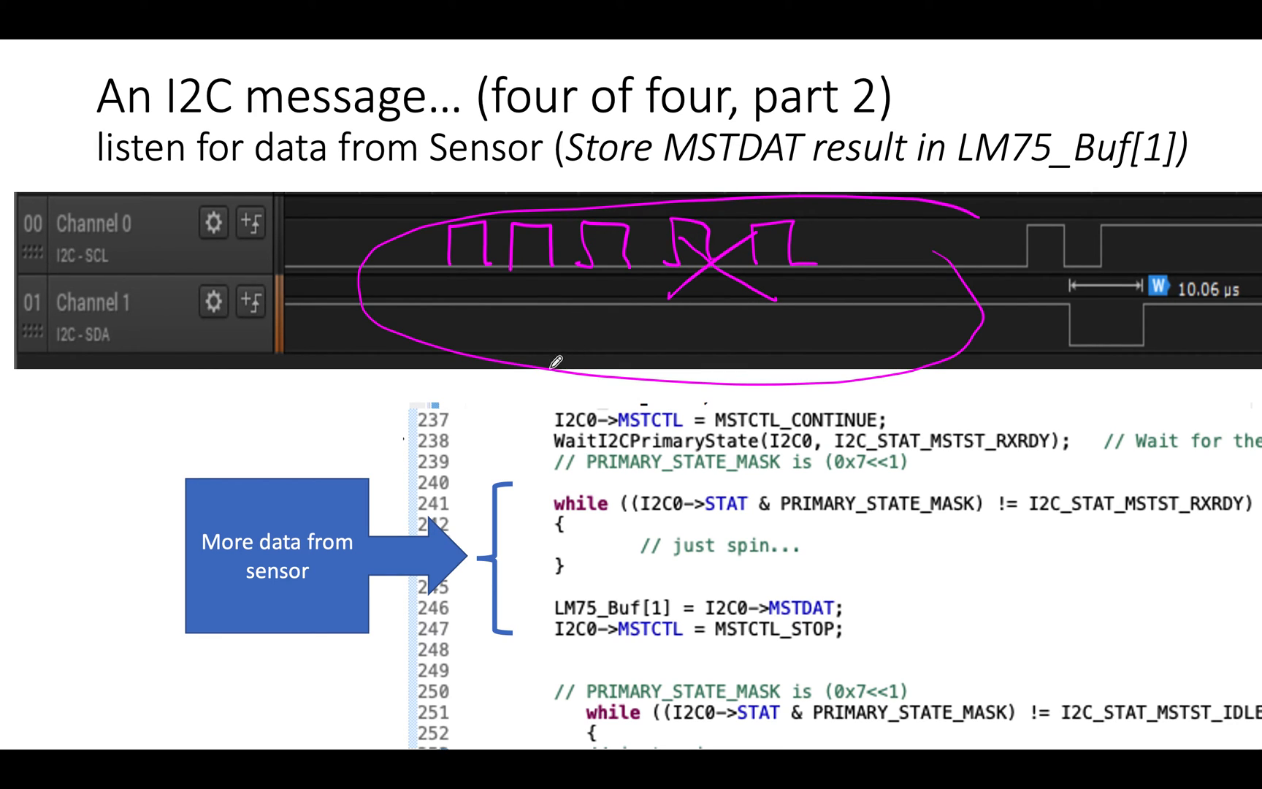
{"action": "mouse_move", "coordinate": [538, 246]}
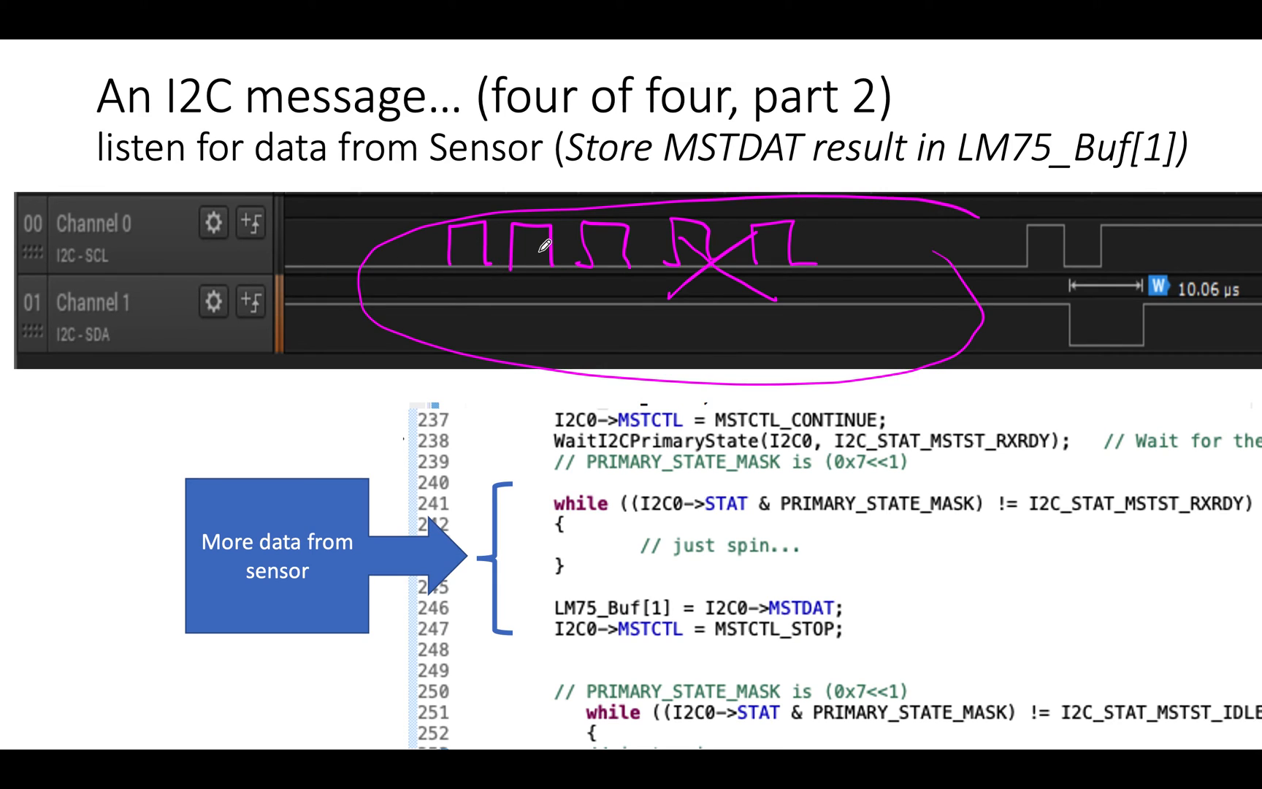
{"action": "mouse_move", "coordinate": [925, 240]}
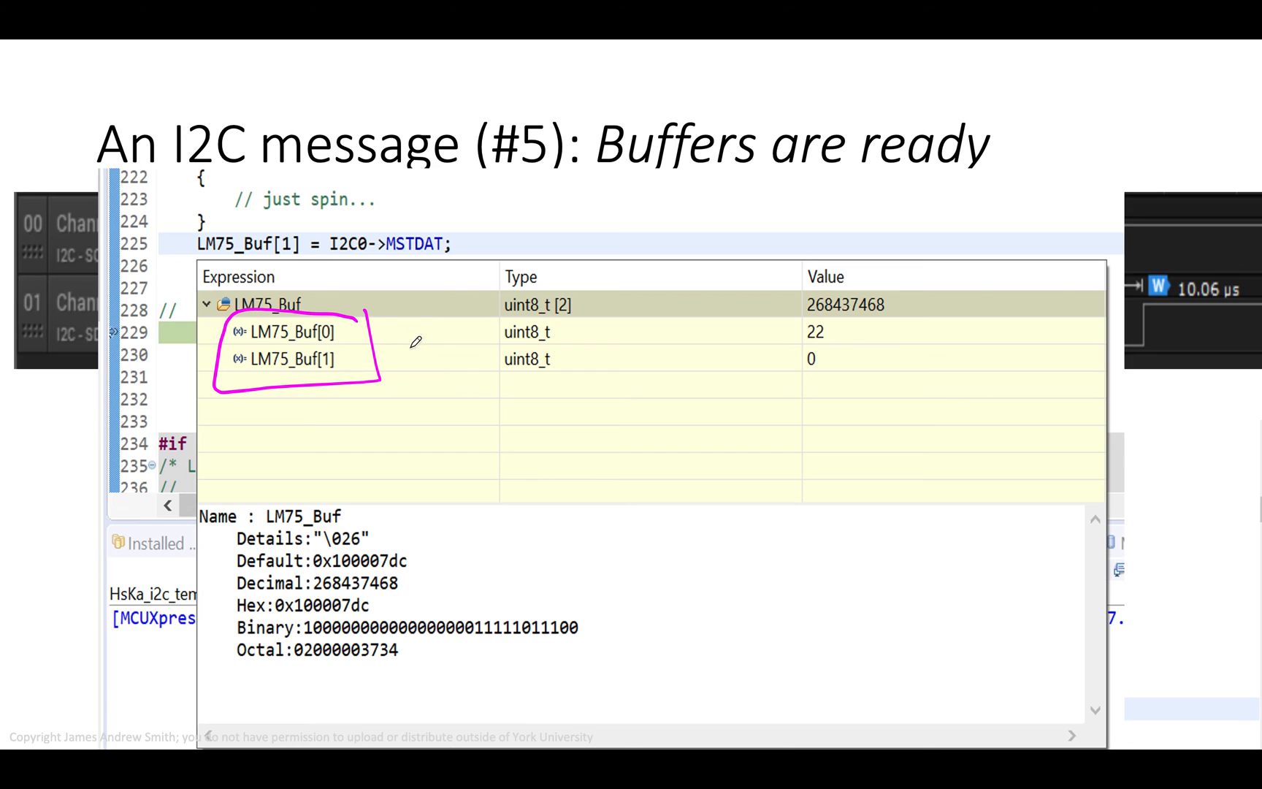
Circle the uint8_t types of the LM75_Buf[0] and LM75_Buf[1] entries.
{"action": "left_click_drag", "start_coordinate": [563, 306], "coordinate": [532, 370]}
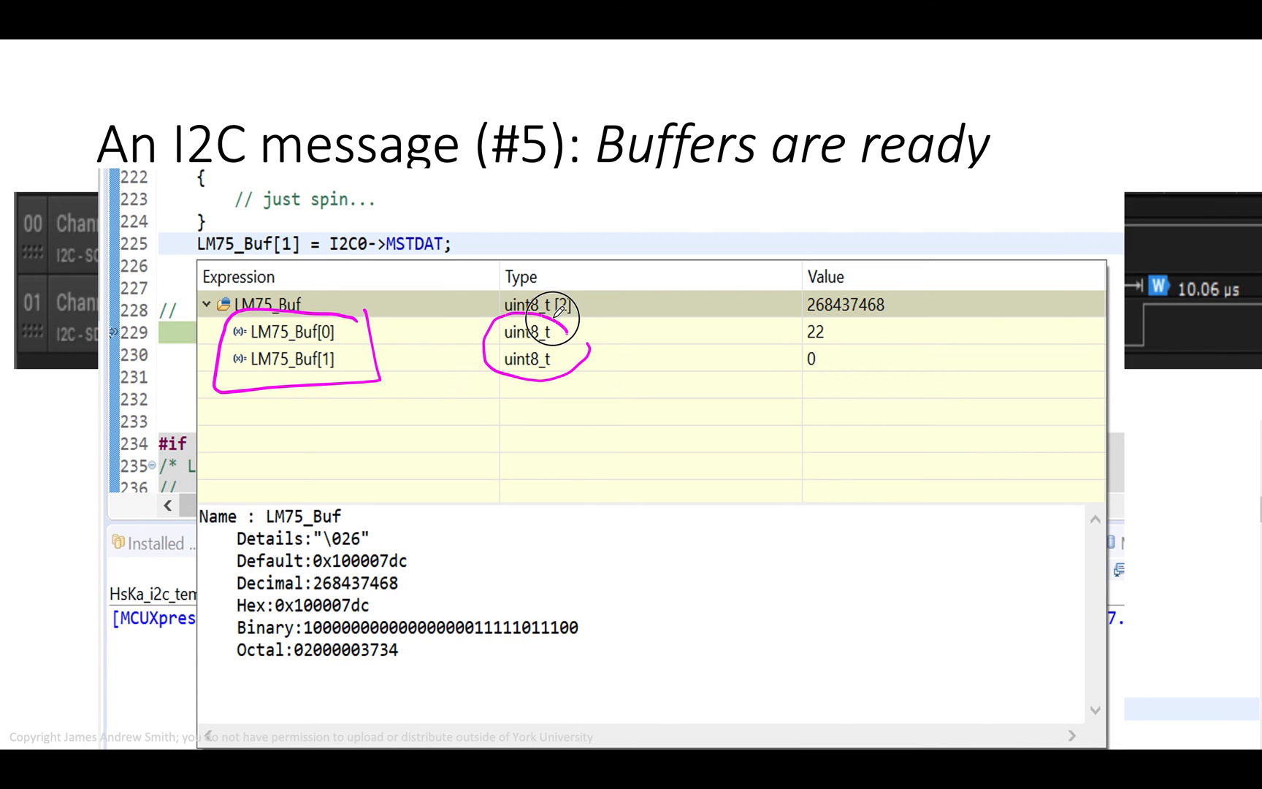